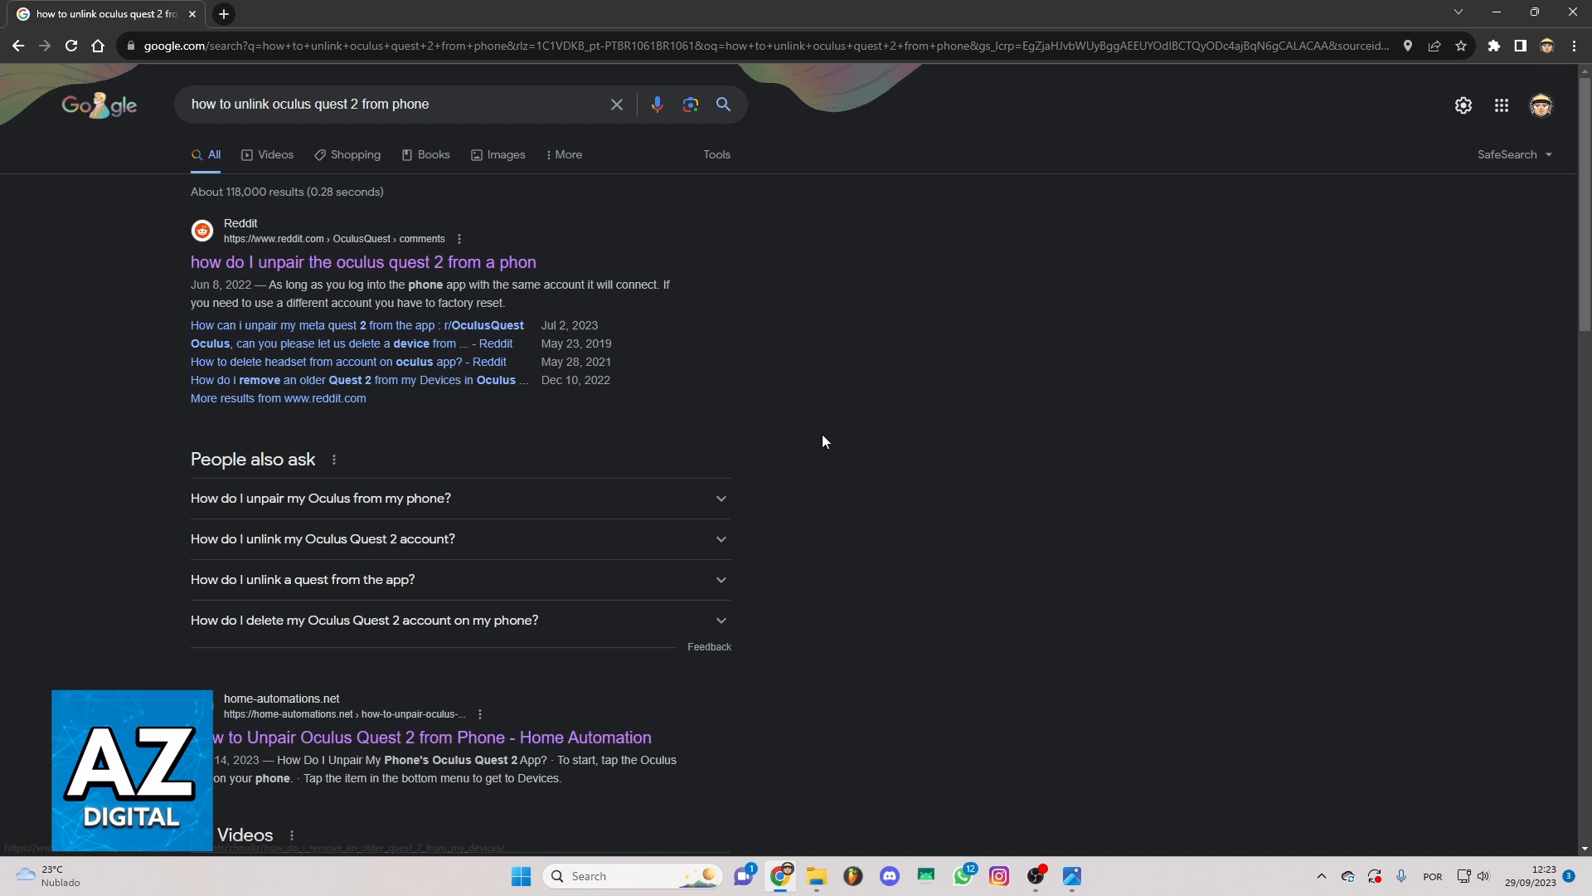
mouse_move(485, 159)
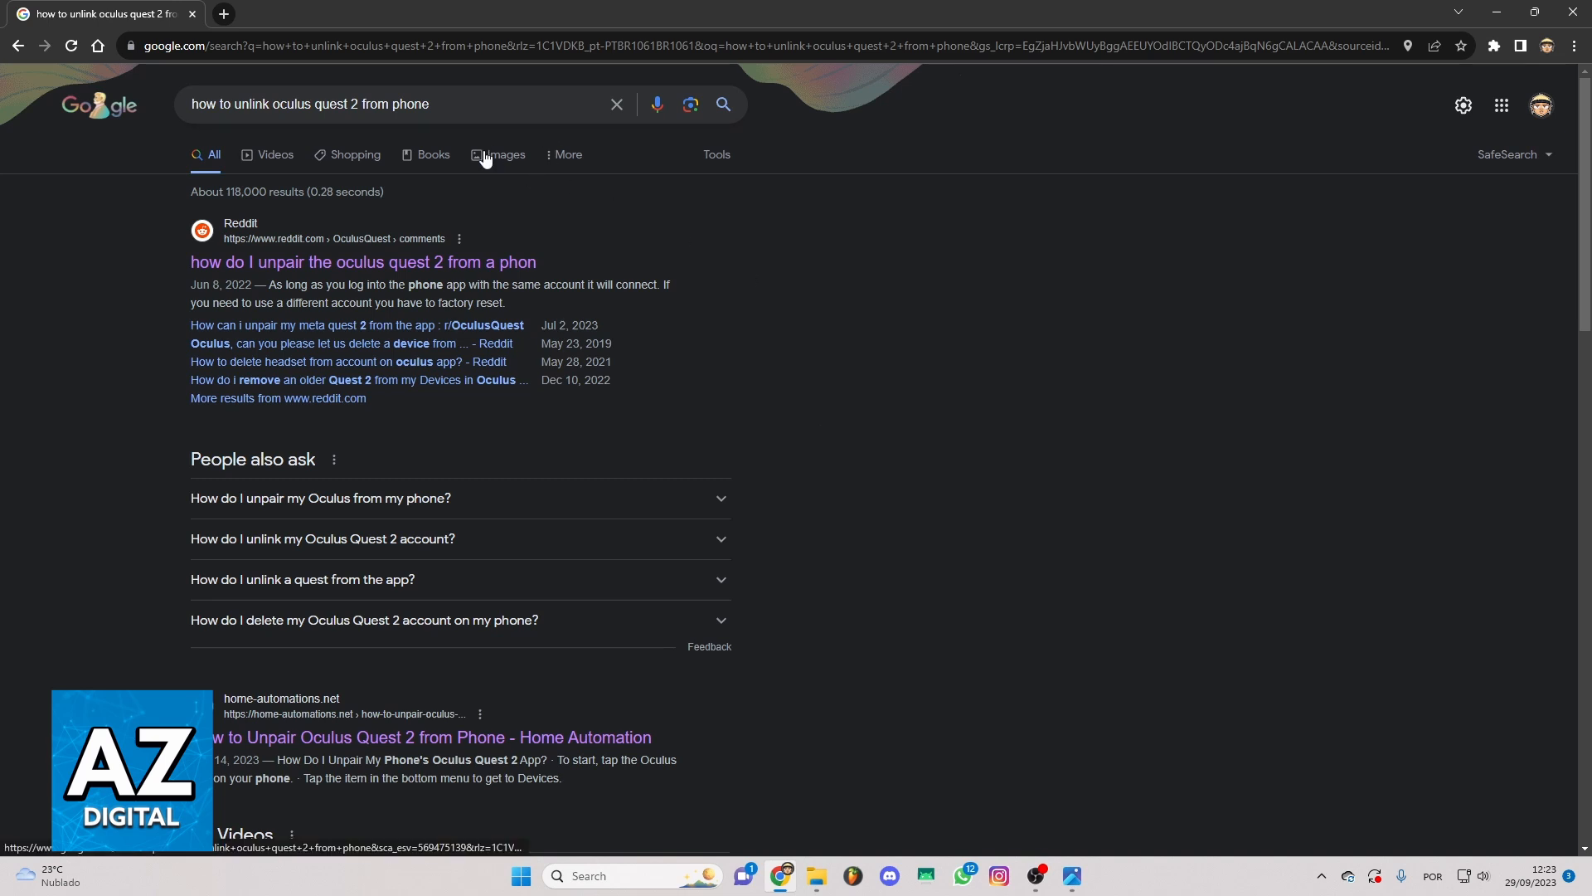
Step: Open the 'How to Unpair Oculus Quest 2 from Phone - Home Automation' result
scroll(down, 3)
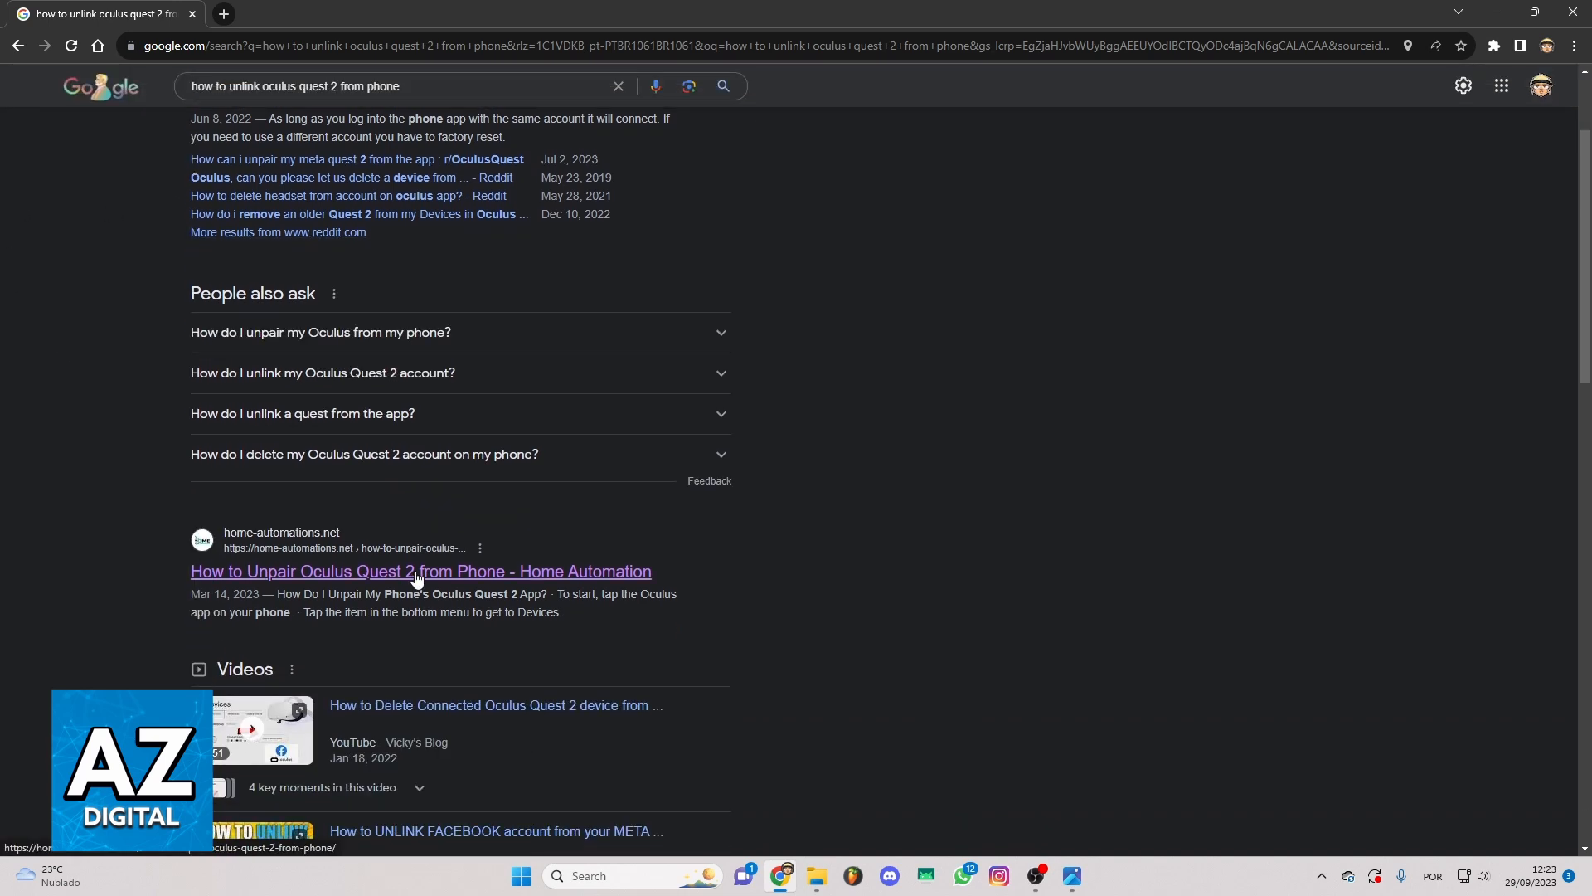
click(421, 570)
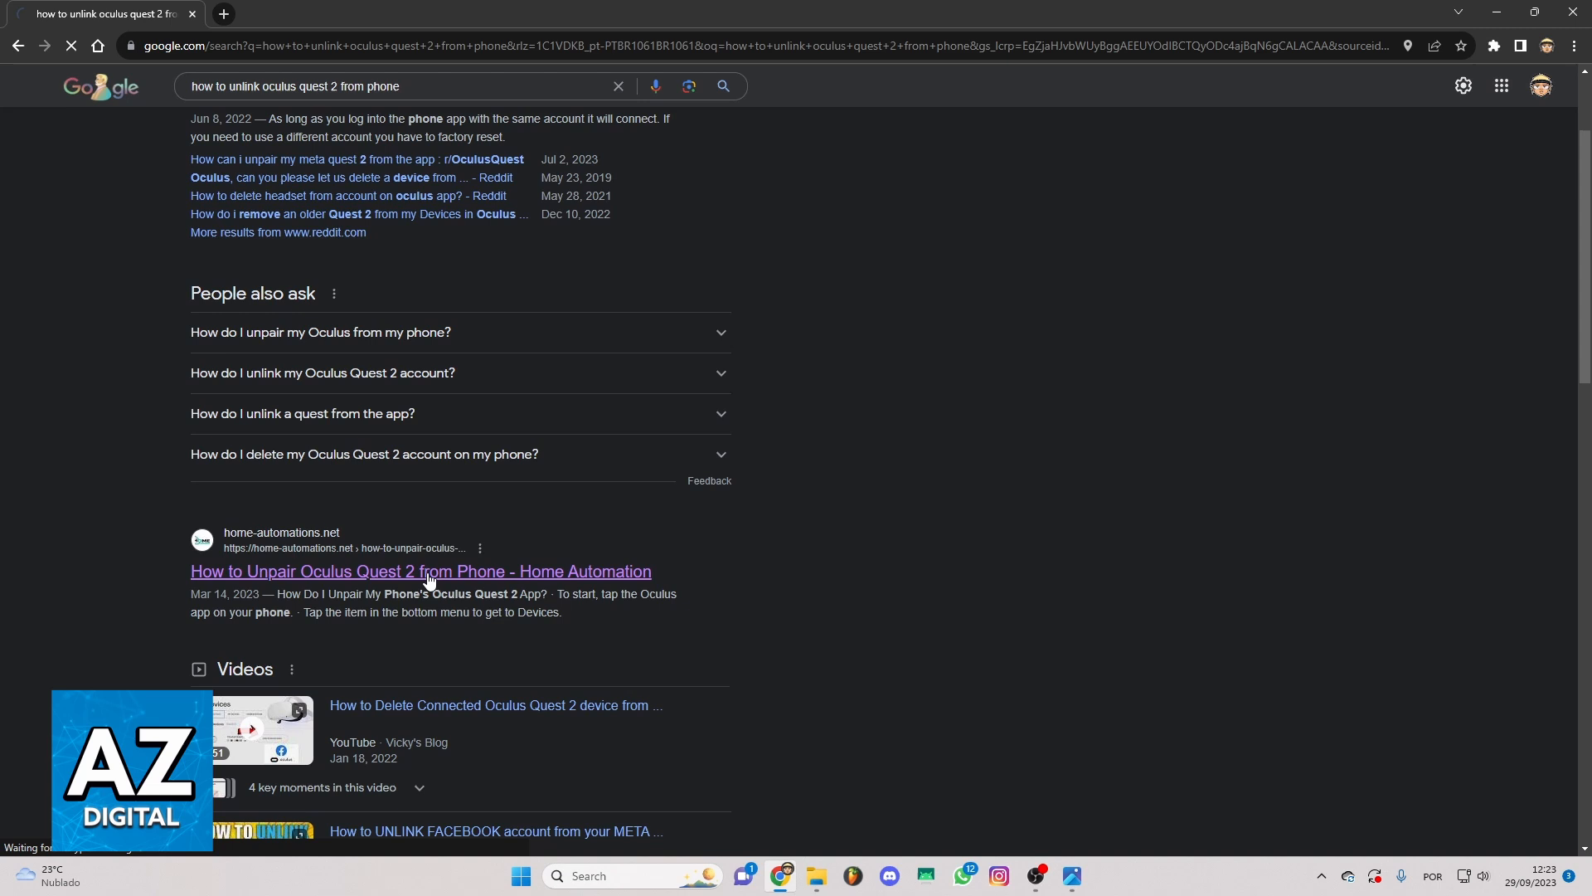
click(421, 571)
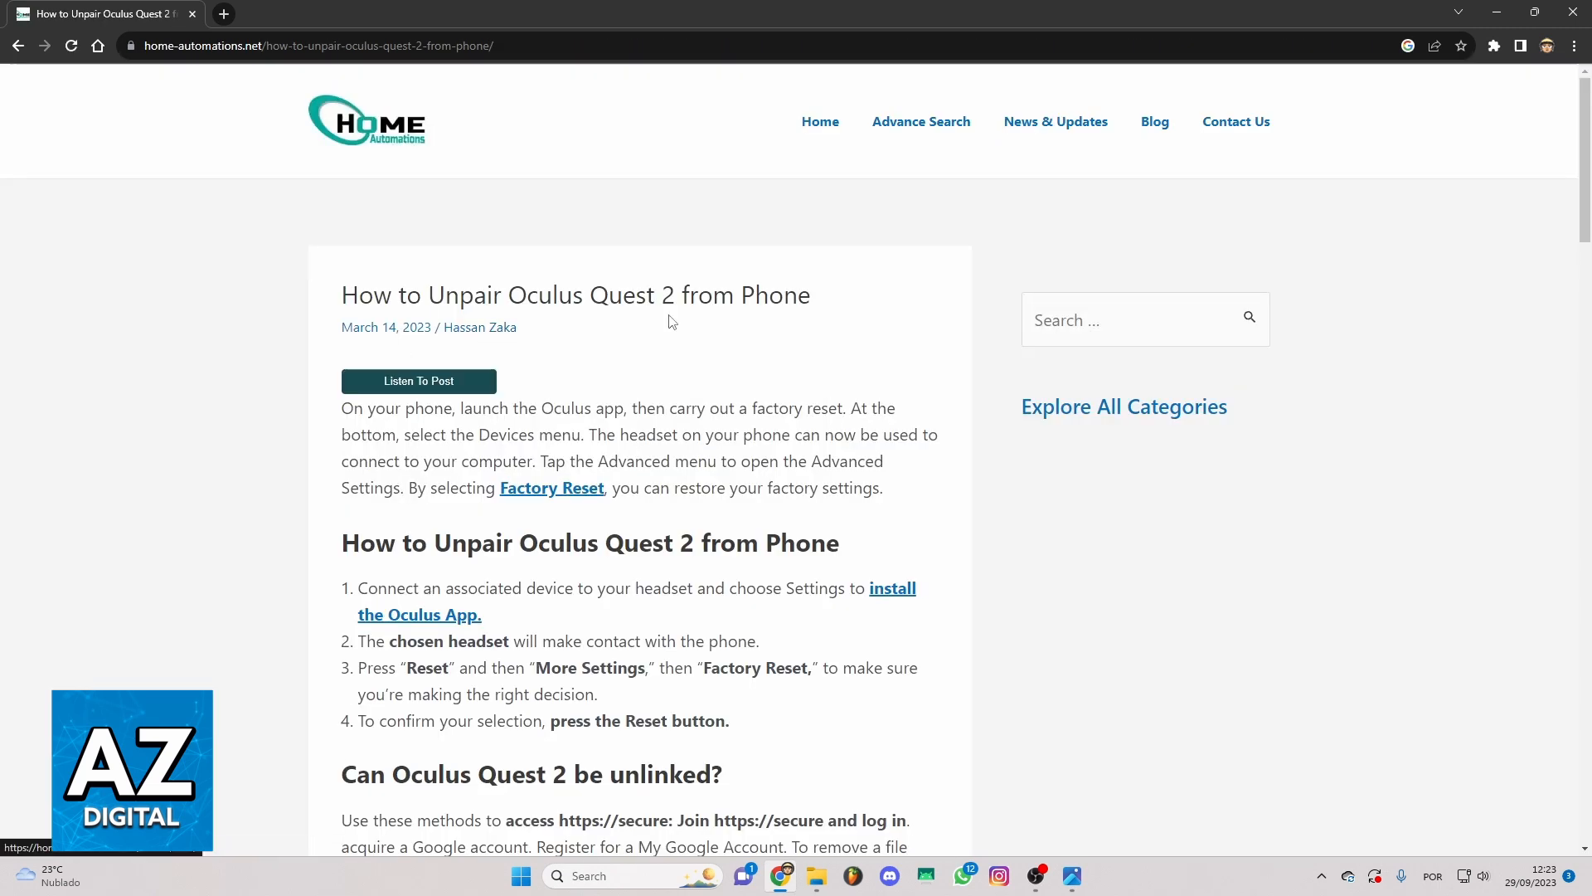
scroll(down, 3)
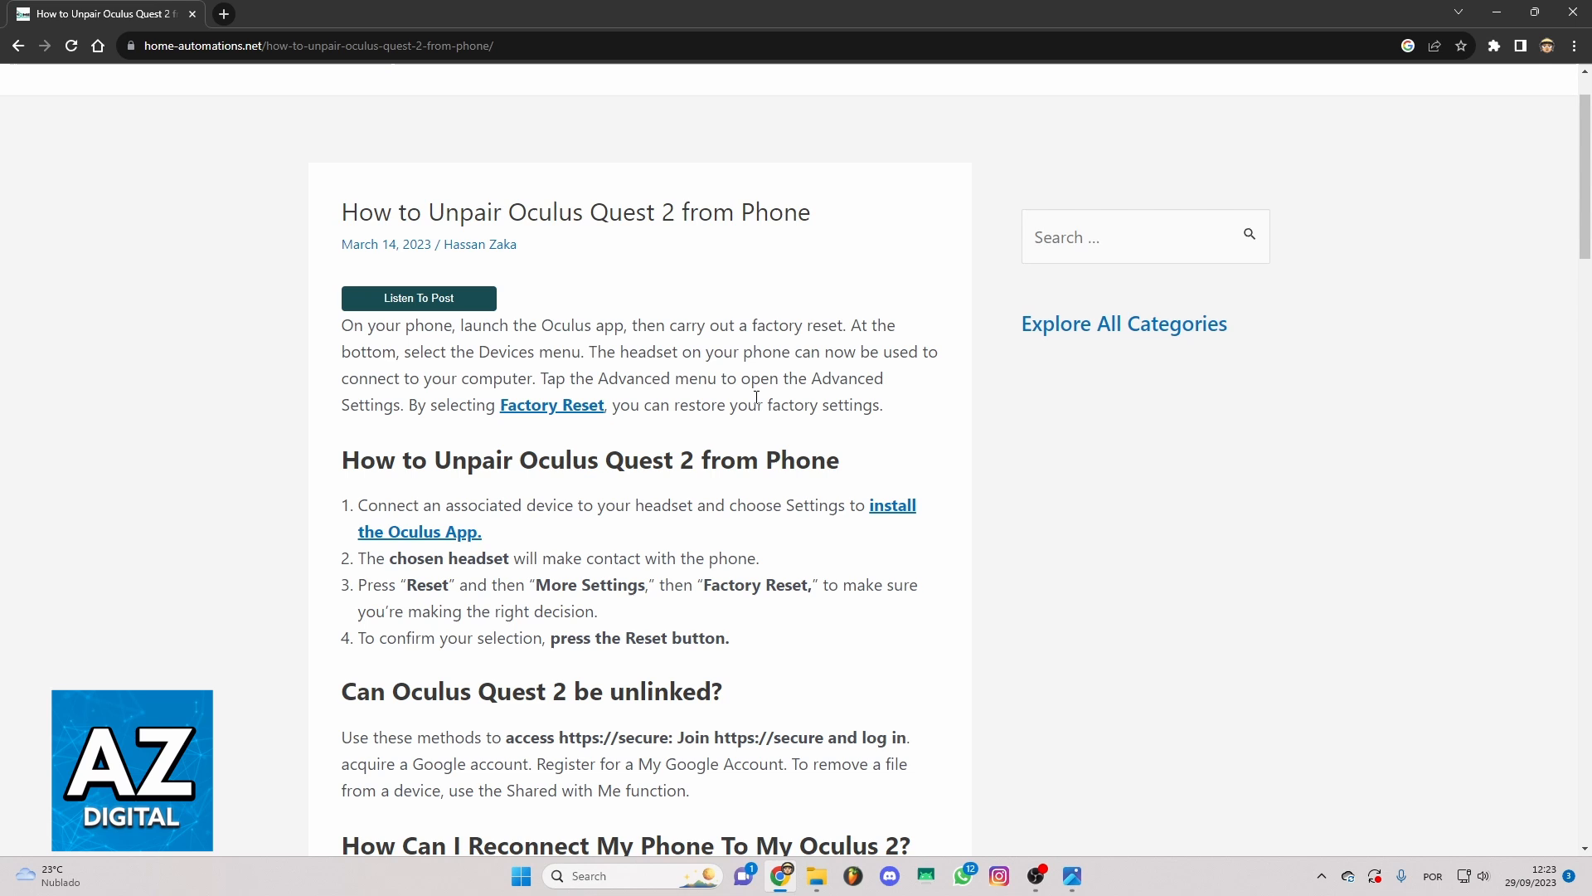
mouse_move(521, 417)
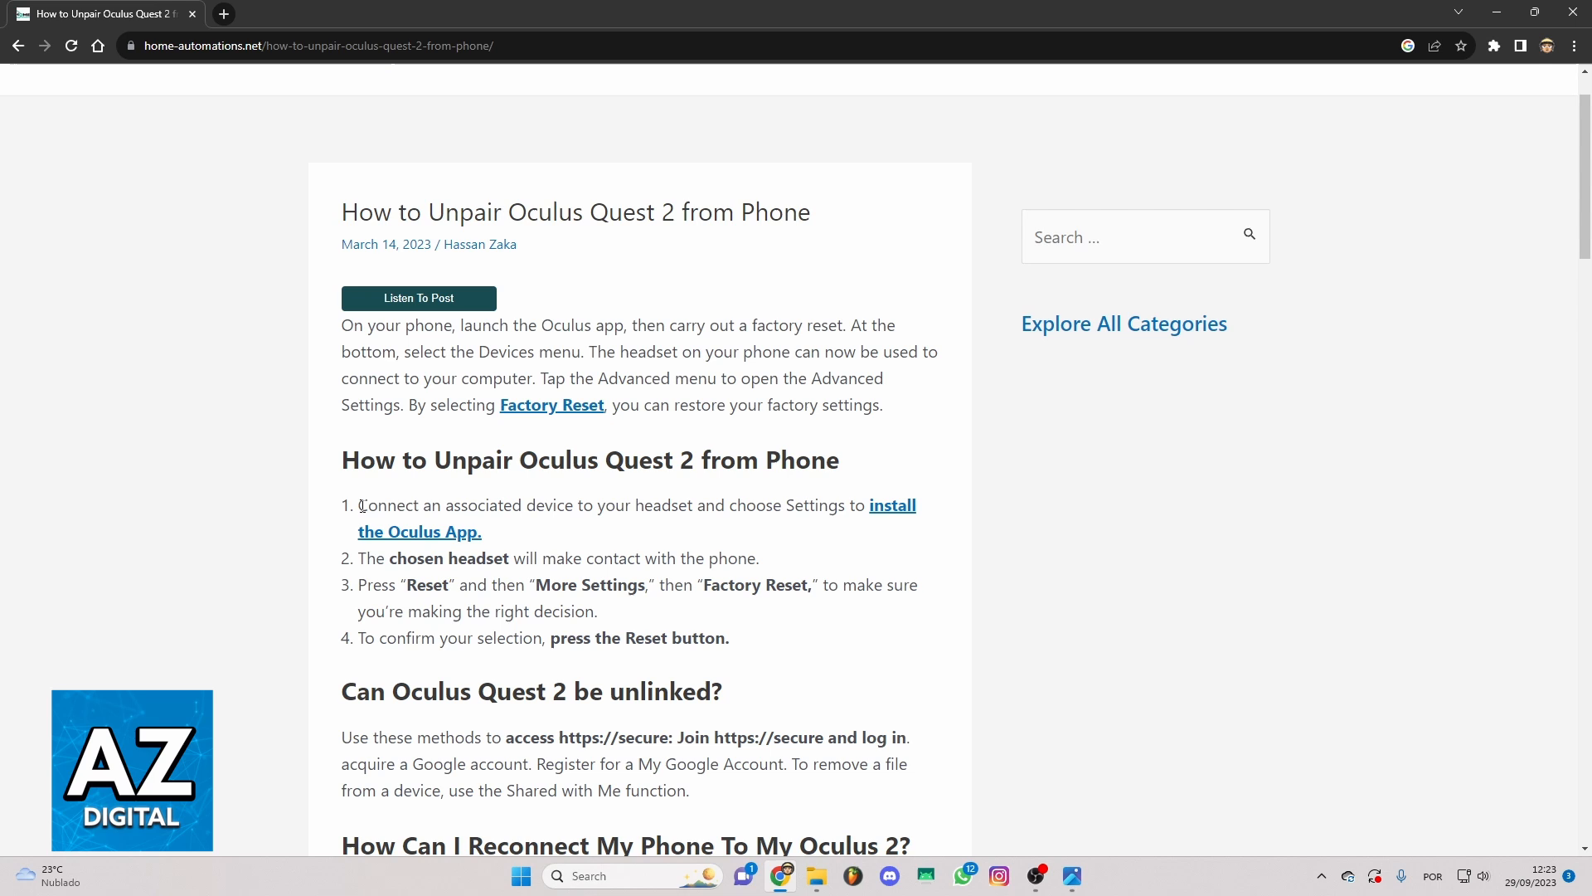
mouse_move(599, 542)
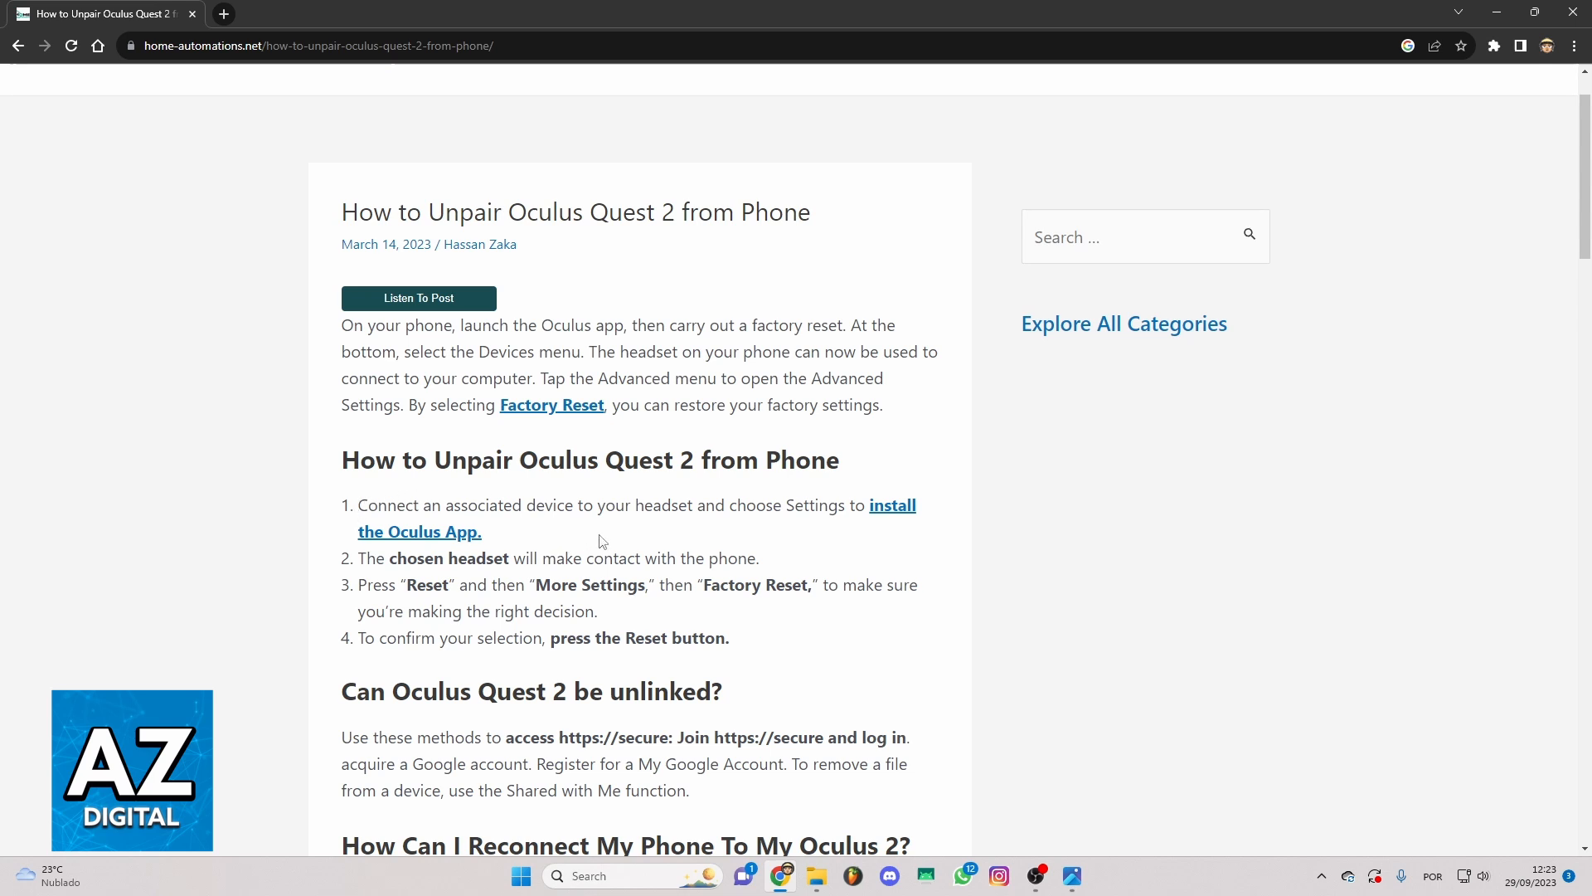
mouse_move(831, 533)
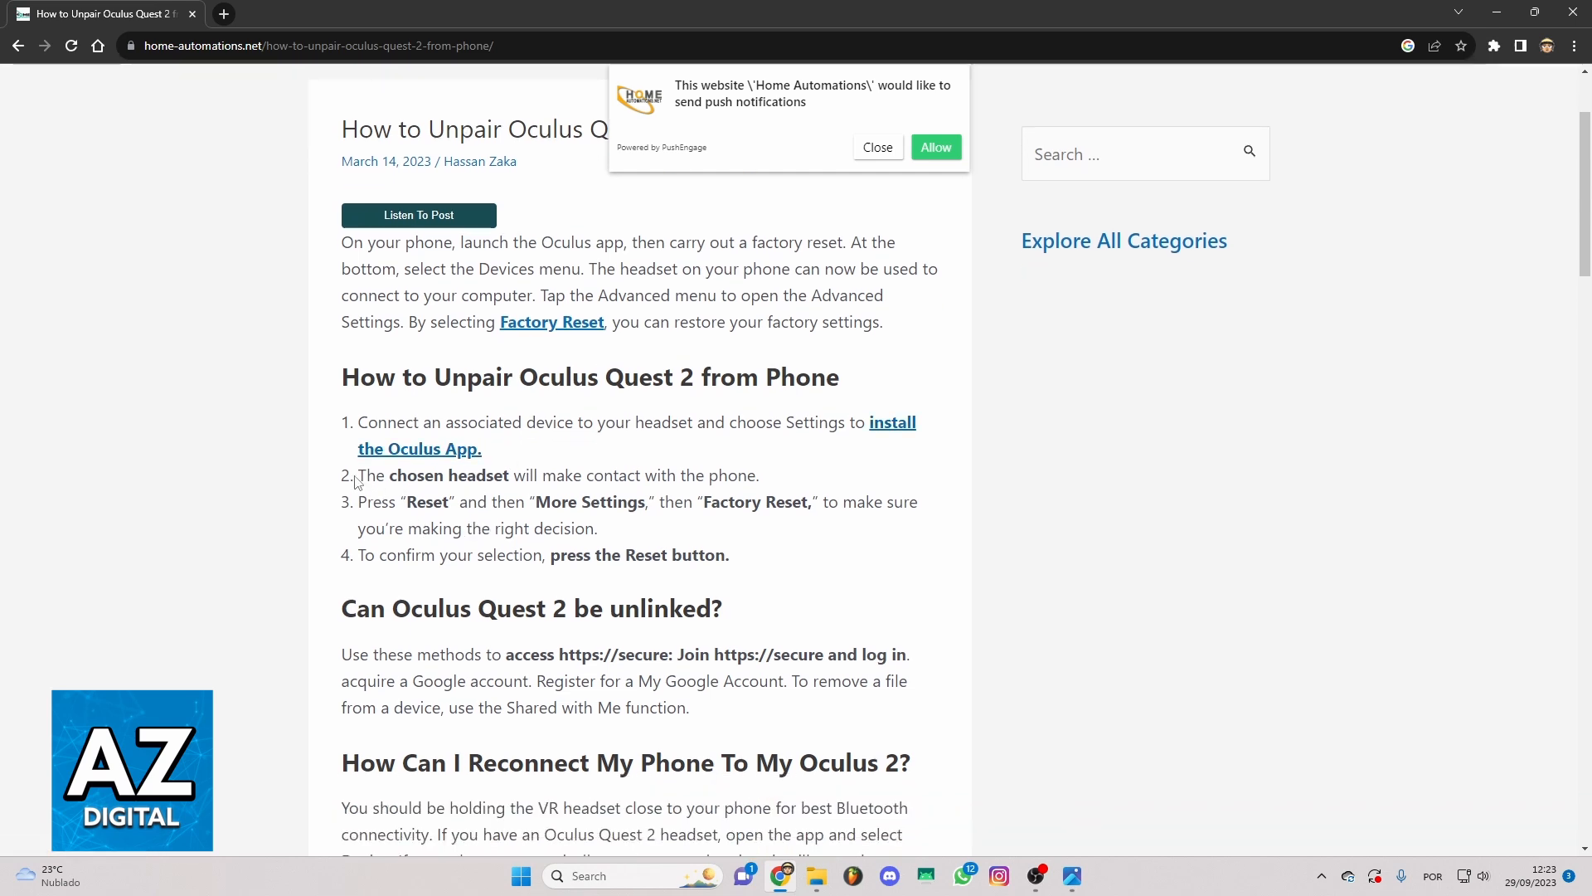
mouse_move(712, 532)
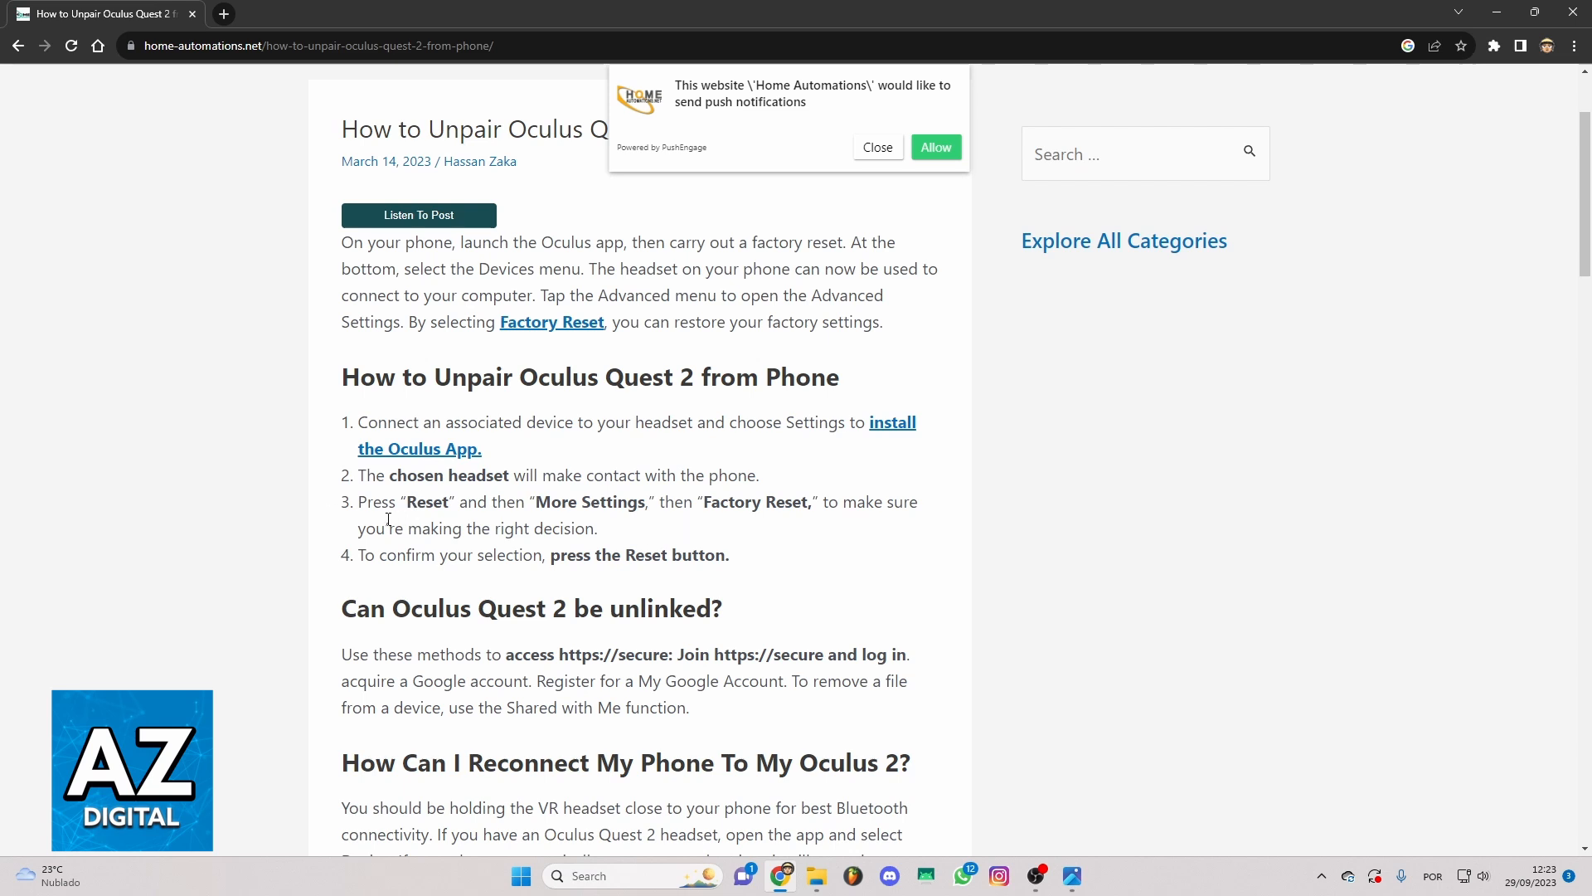
mouse_move(490, 456)
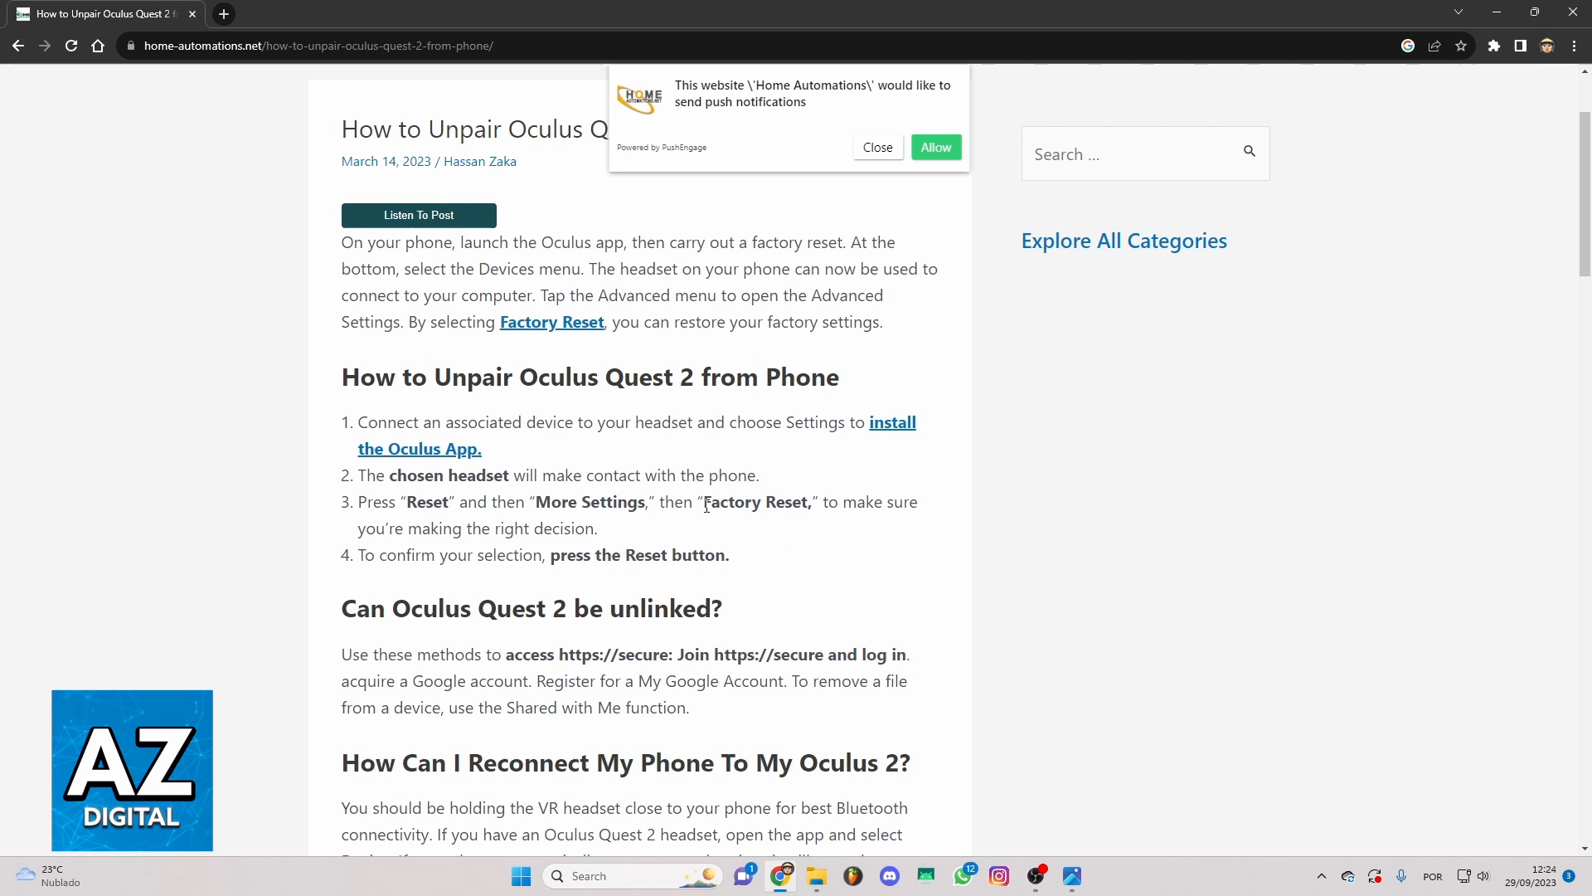
mouse_move(529, 404)
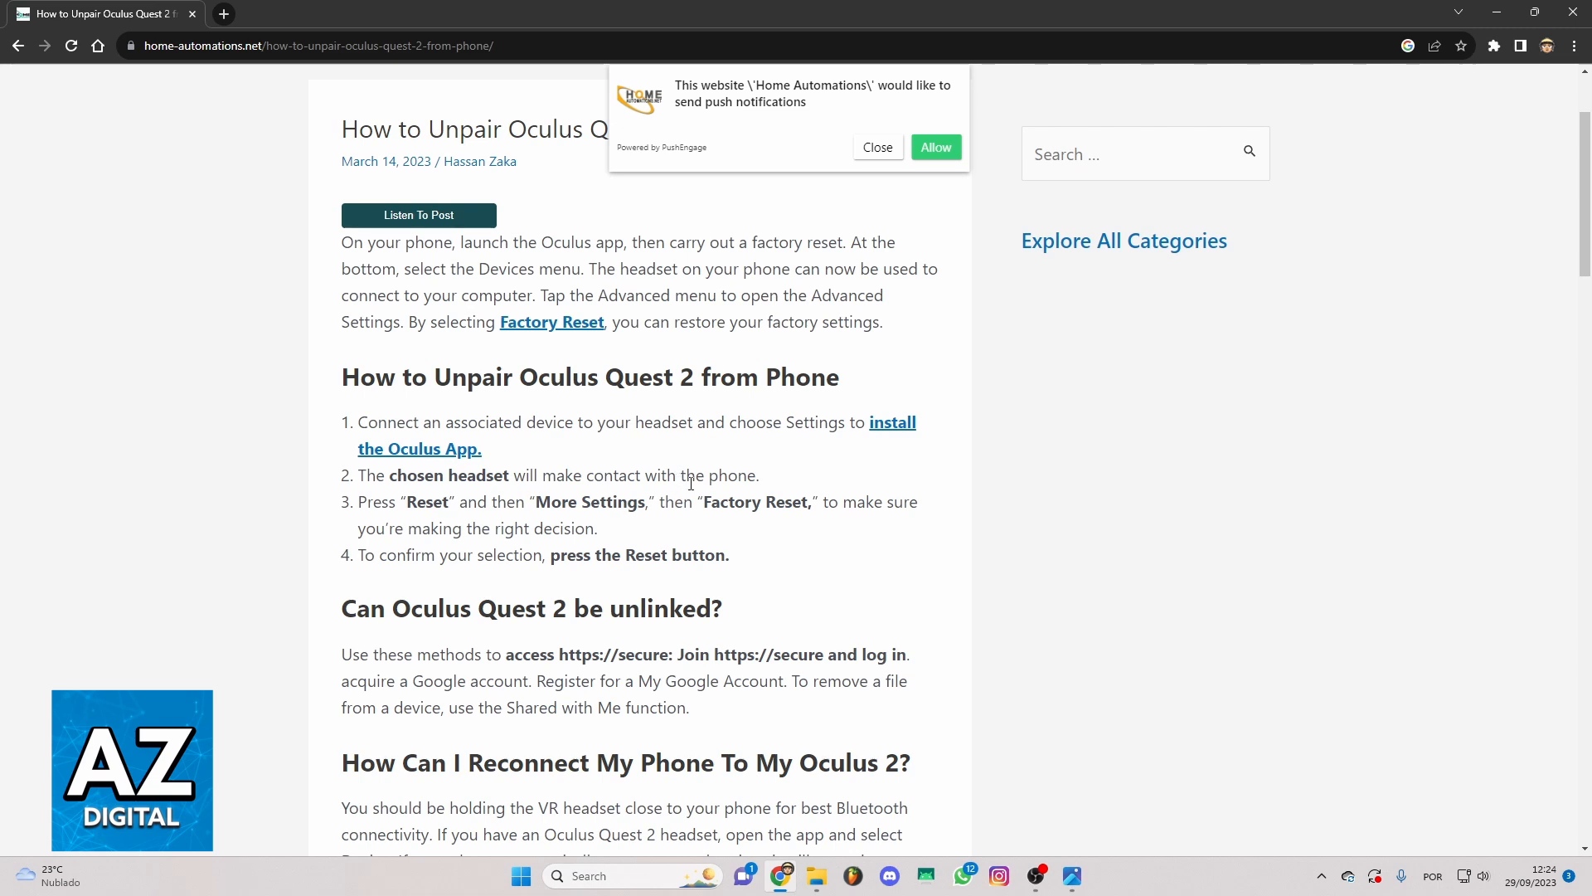
mouse_move(688, 511)
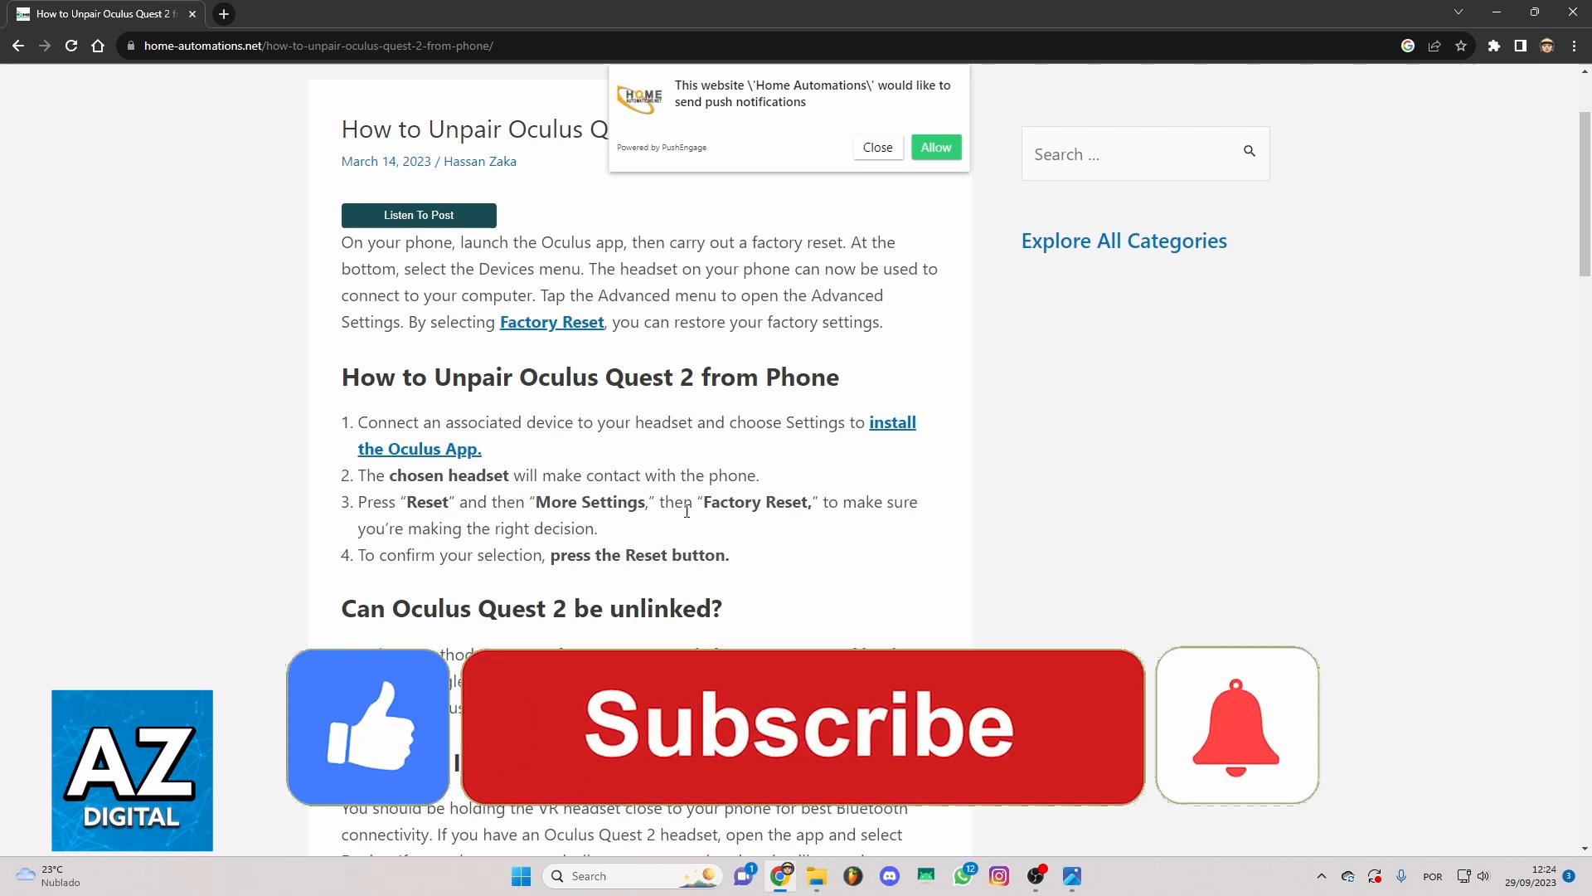
click(801, 725)
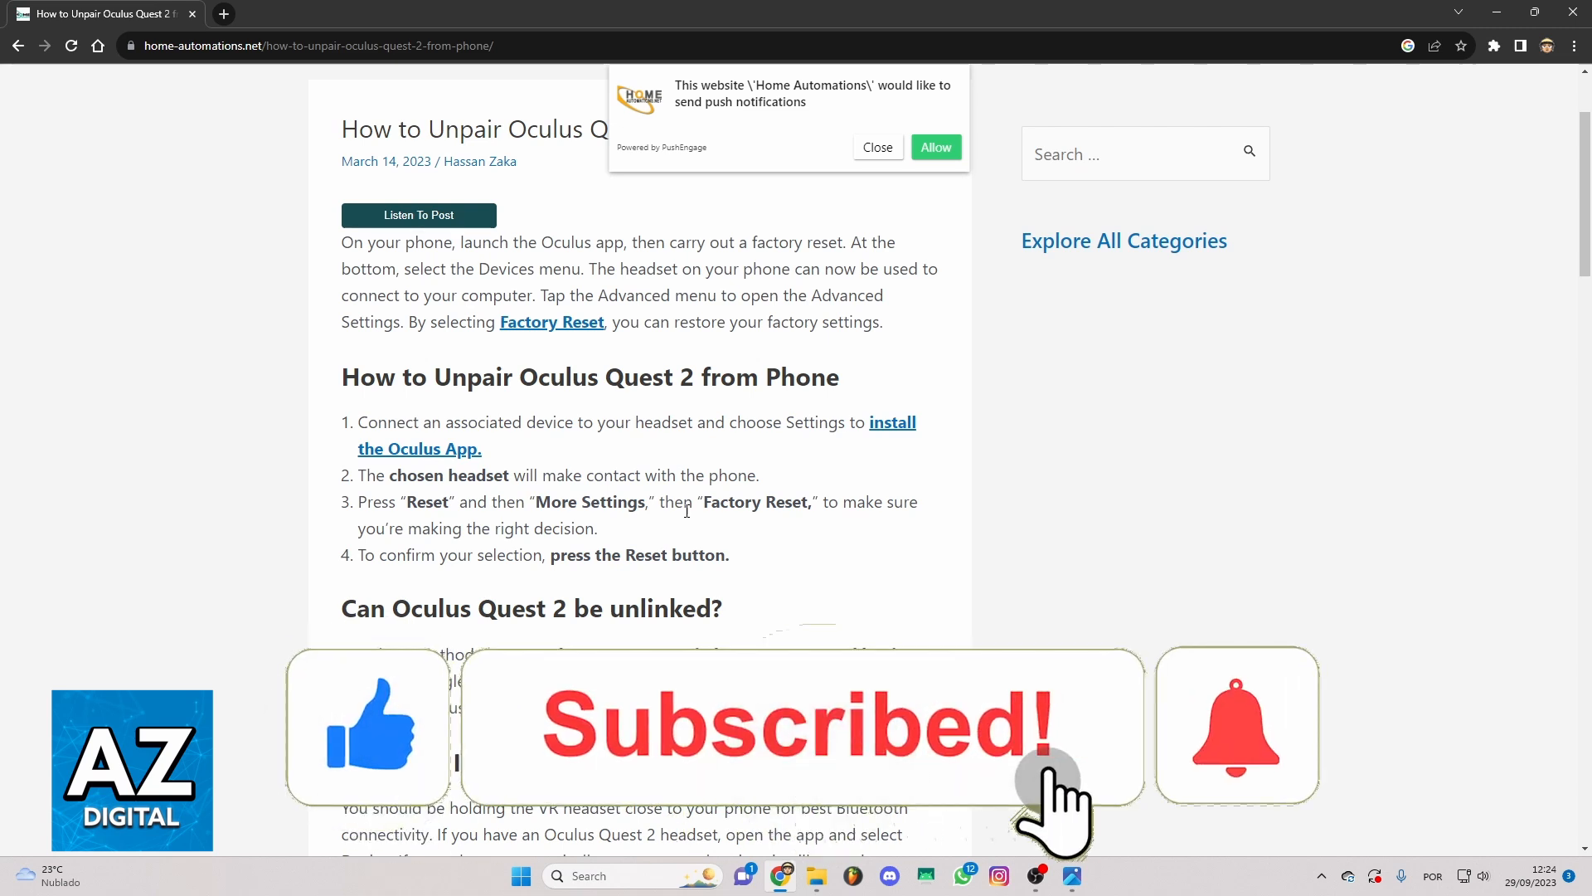